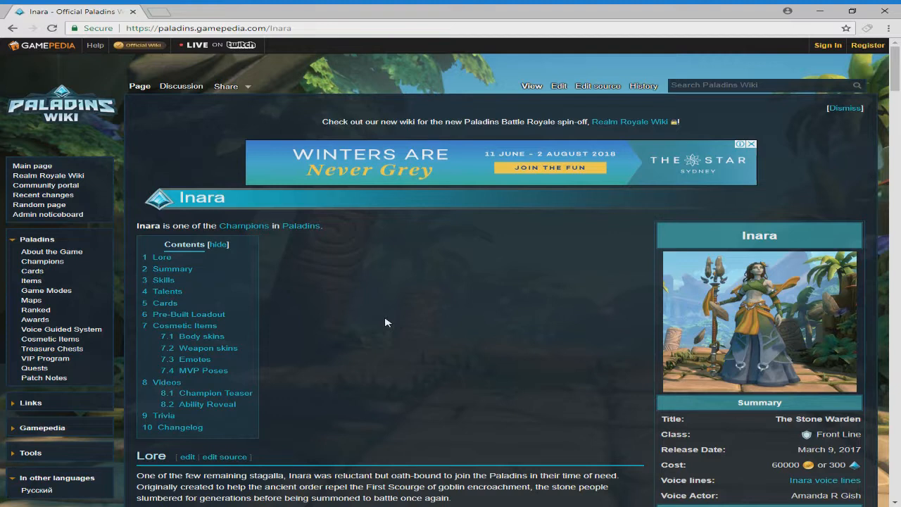
{"action": "mouse_move", "coordinate": [381, 329]}
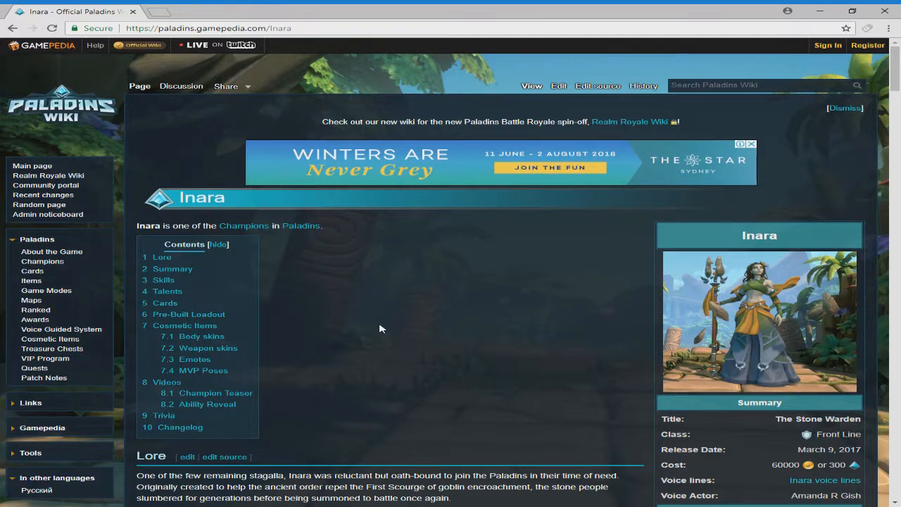
{"action": "scroll", "scroll_direction": "down", "scroll_amount": 3}
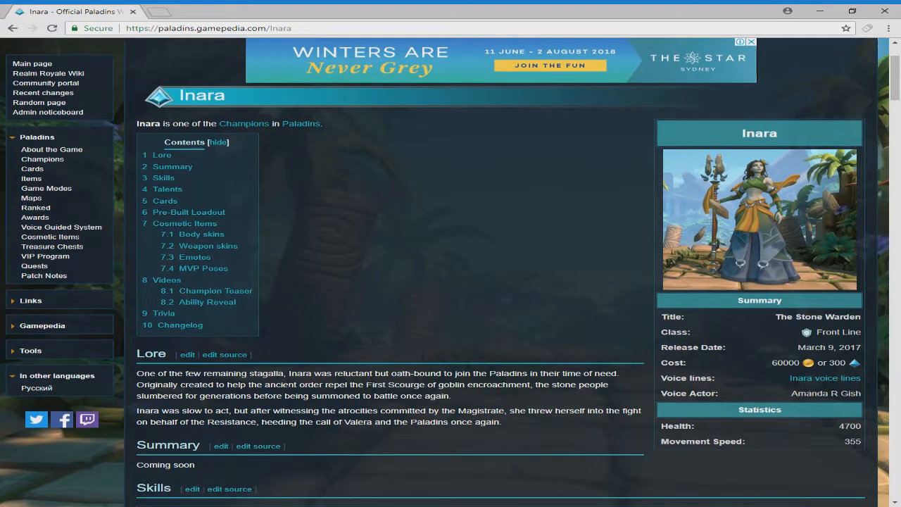
{"action": "mouse_move", "coordinate": [294, 382]}
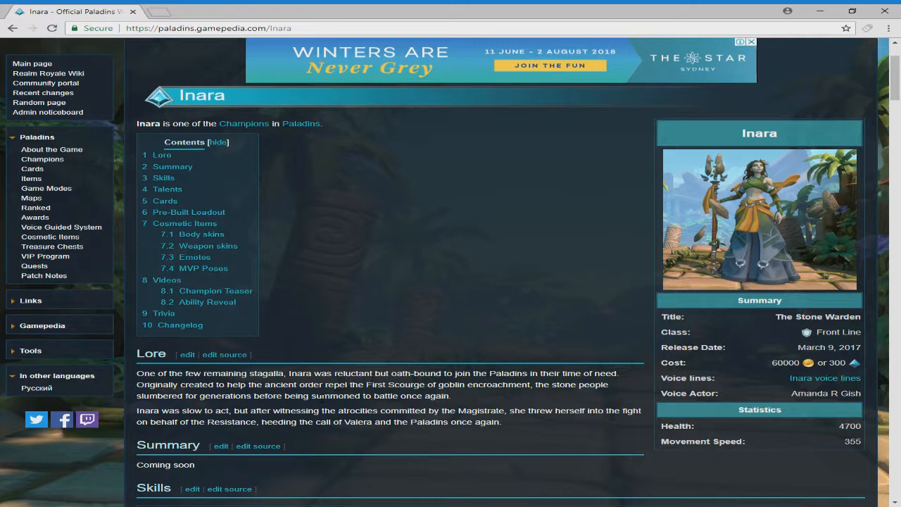
{"action": "scroll", "scroll_direction": "down", "scroll_amount": 3}
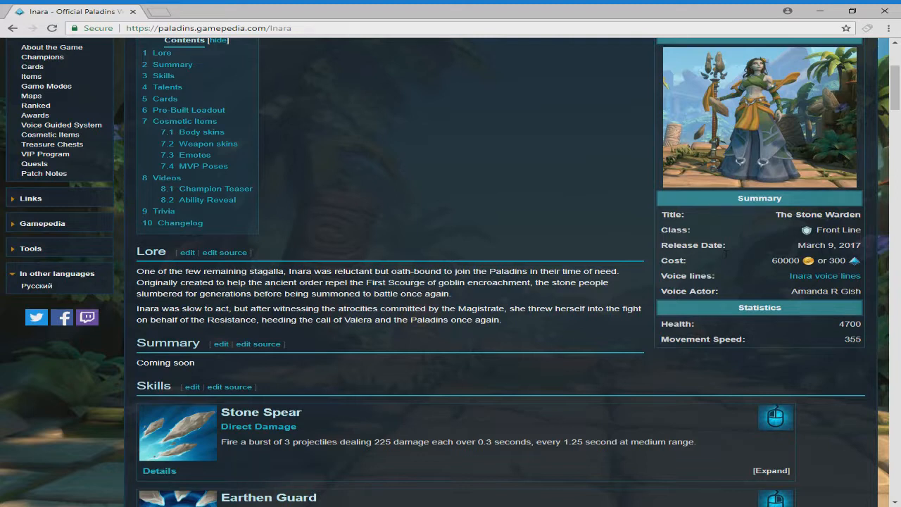
{"action": "mouse_move", "coordinate": [871, 340]}
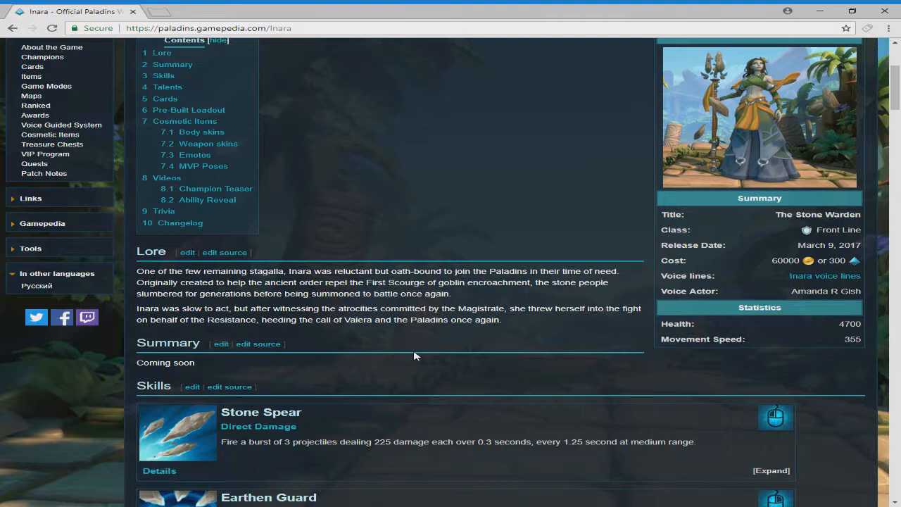
{"action": "scroll", "scroll_direction": "down", "scroll_amount": 3}
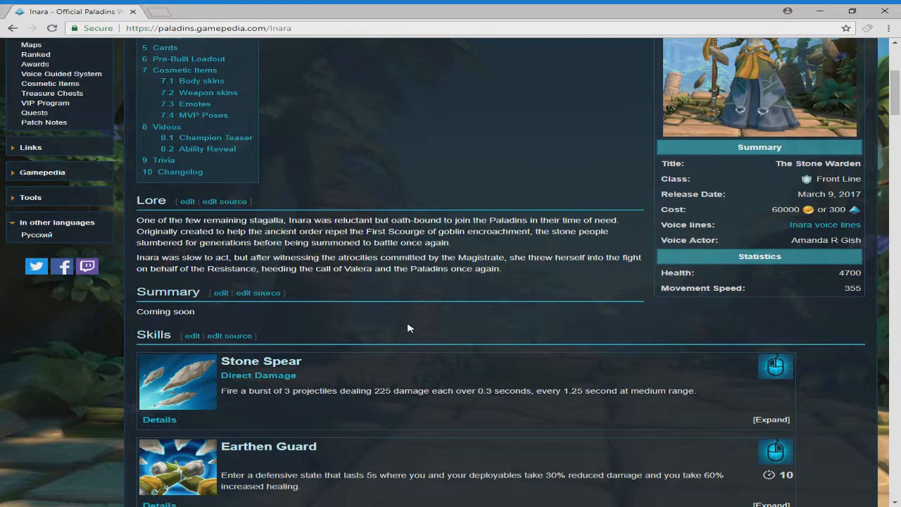
{"action": "mouse_move", "coordinate": [438, 324]}
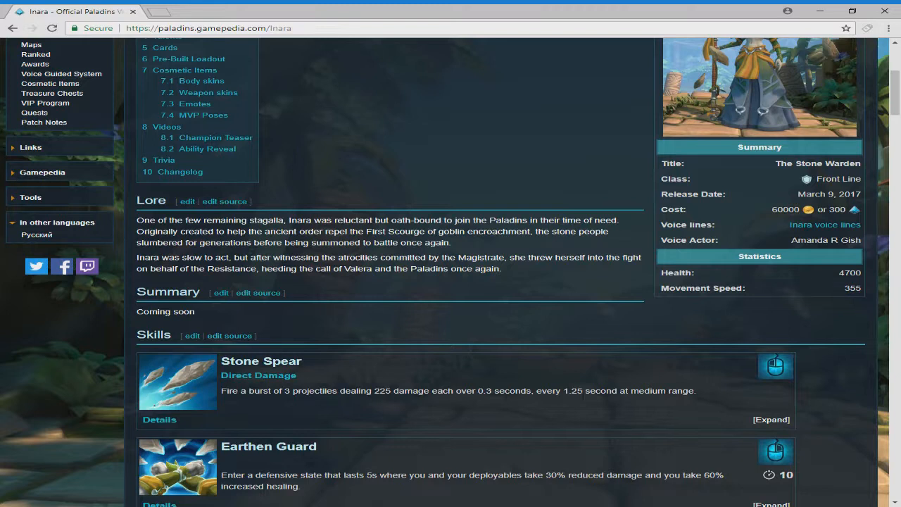
{"action": "mouse_move", "coordinate": [602, 345]}
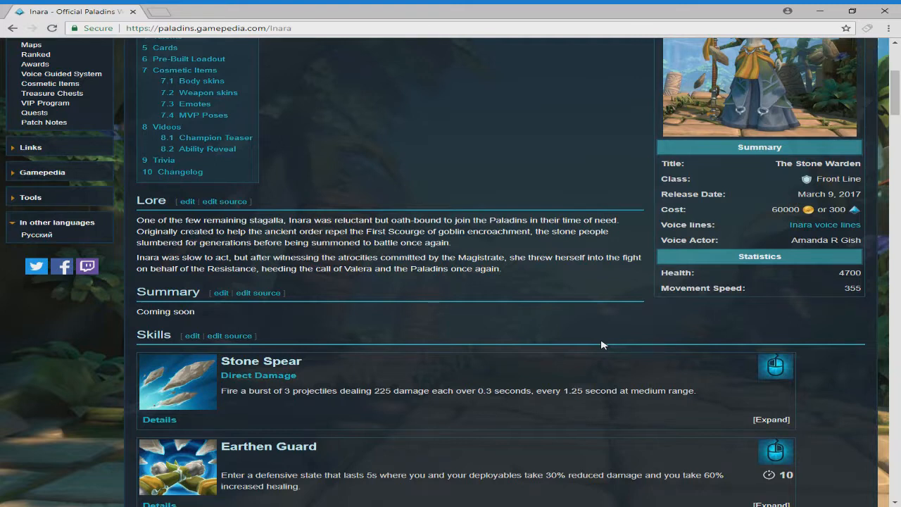
{"action": "scroll", "scroll_direction": "down", "scroll_amount": 3}
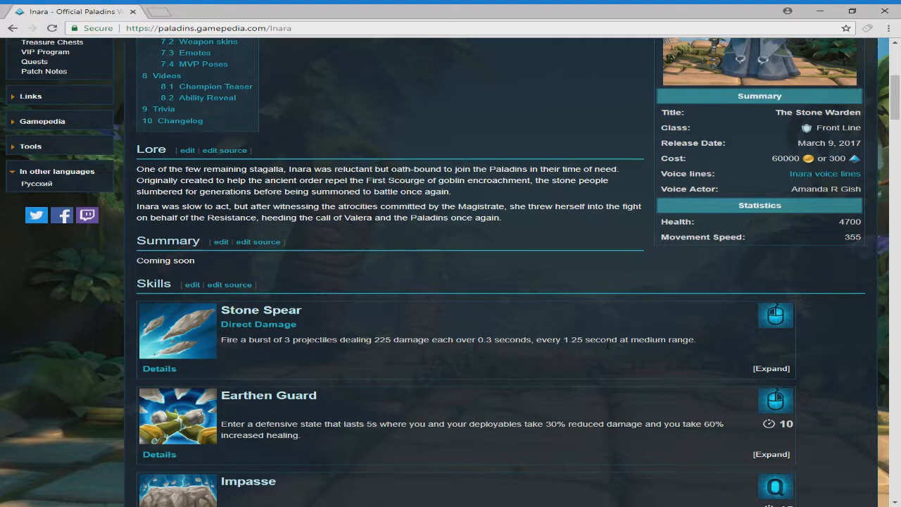
{"action": "scroll", "scroll_direction": "down", "scroll_amount": 3}
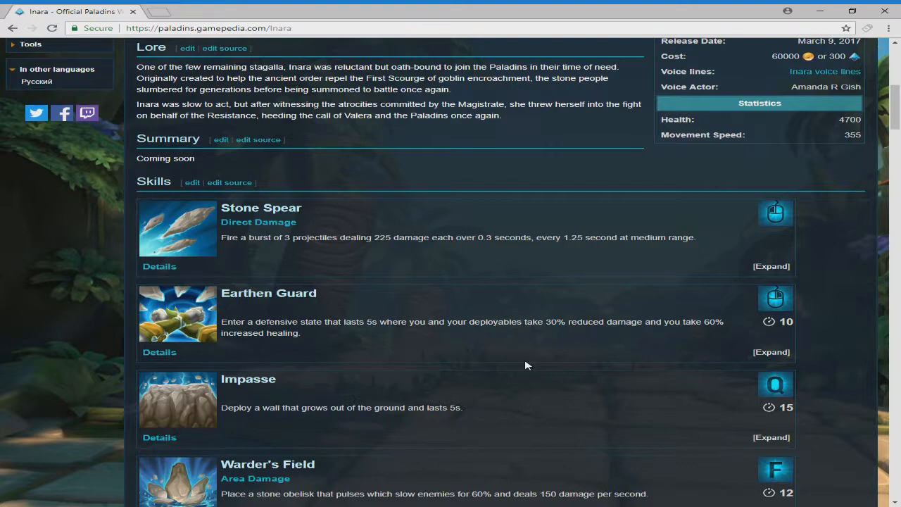
{"action": "scroll", "scroll_direction": "down", "scroll_amount": 3}
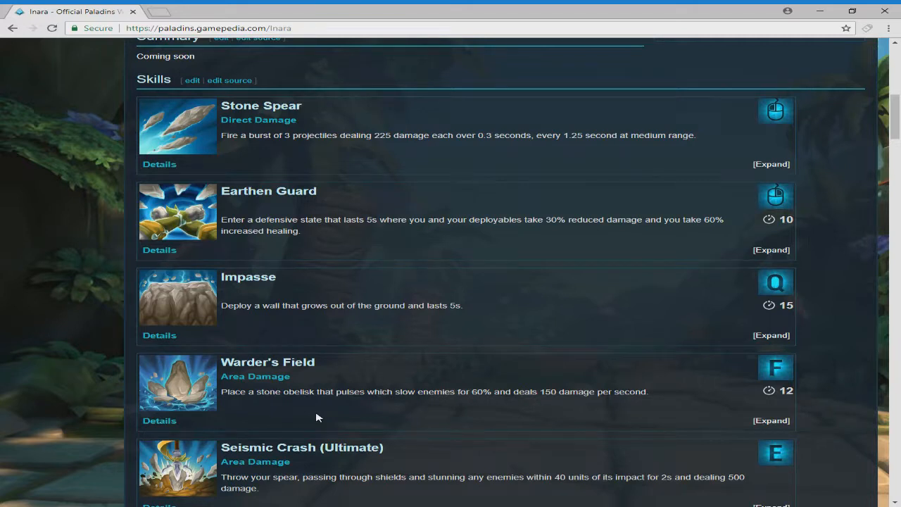
{"action": "scroll", "scroll_direction": "down", "scroll_amount": 3}
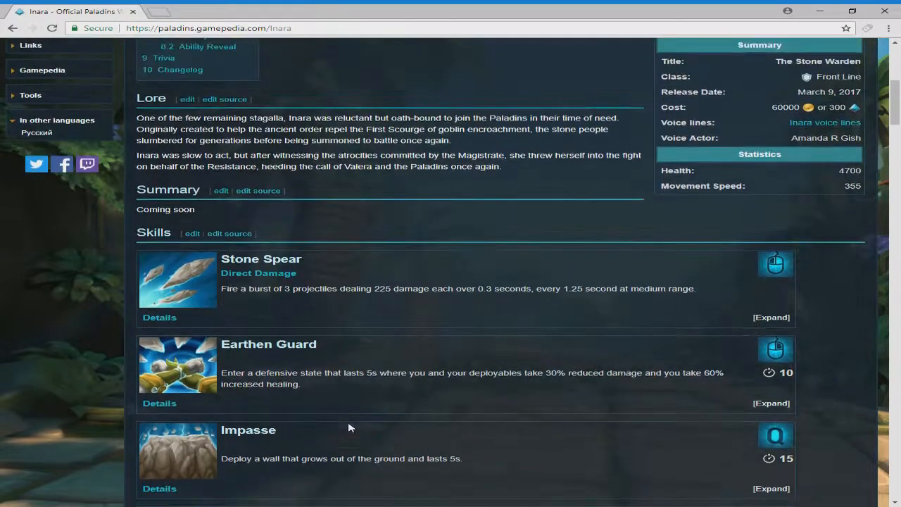
{"action": "scroll", "scroll_direction": "down", "scroll_amount": 3}
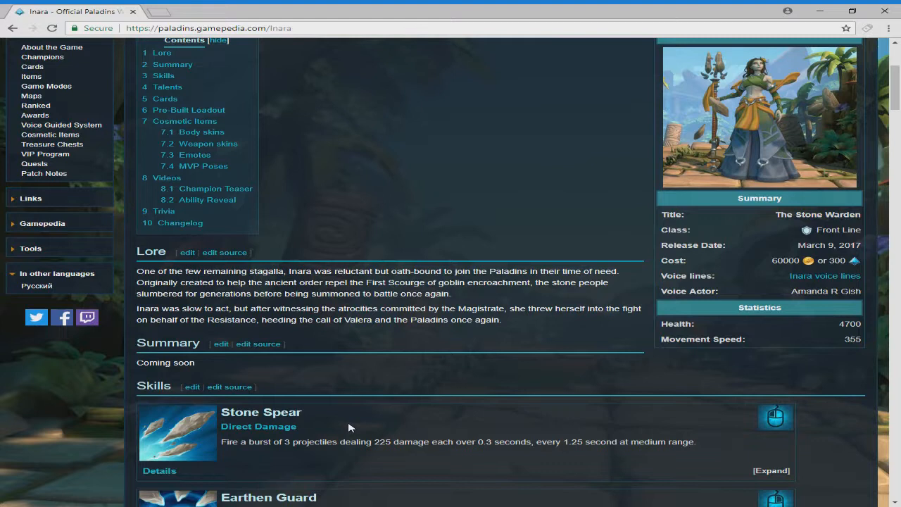
{"action": "scroll", "scroll_direction": "up", "scroll_amount": 3}
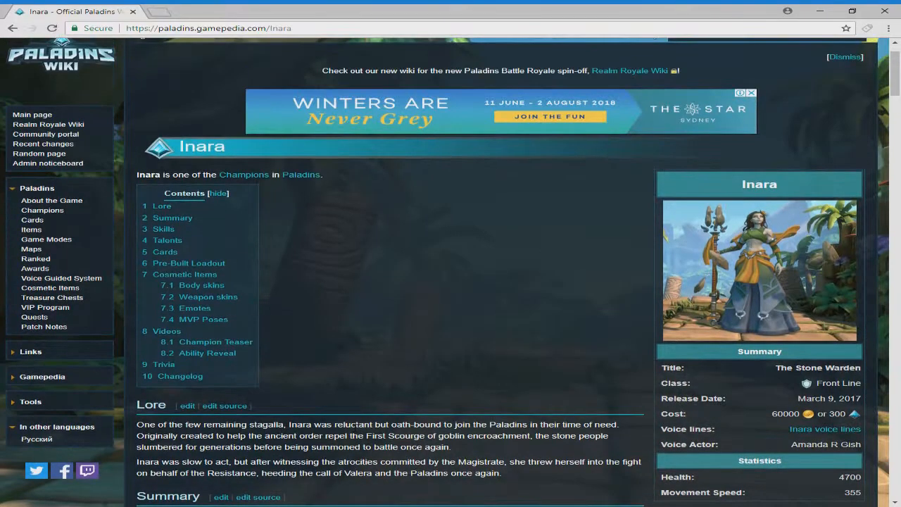